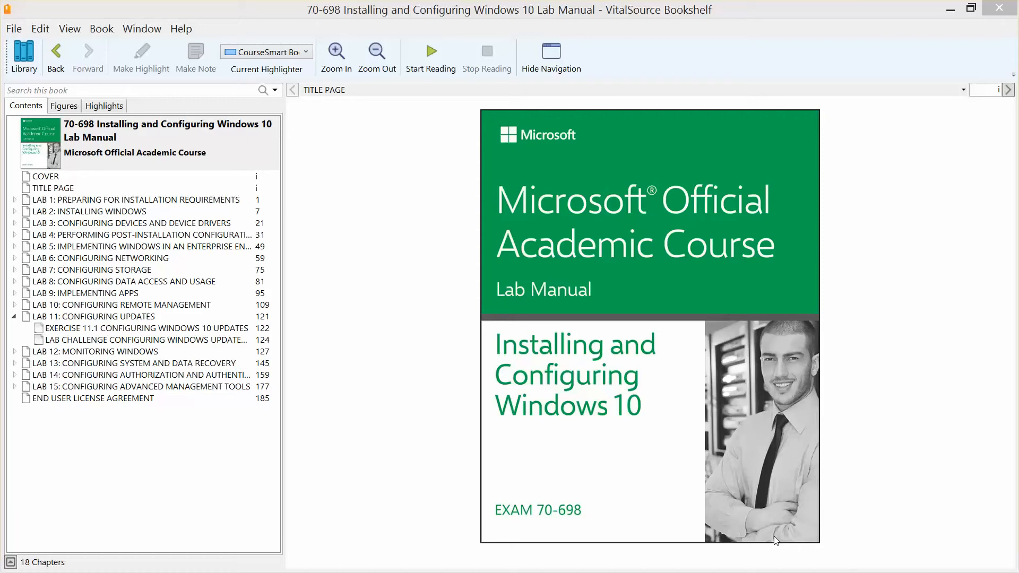
mouse_move(410, 558)
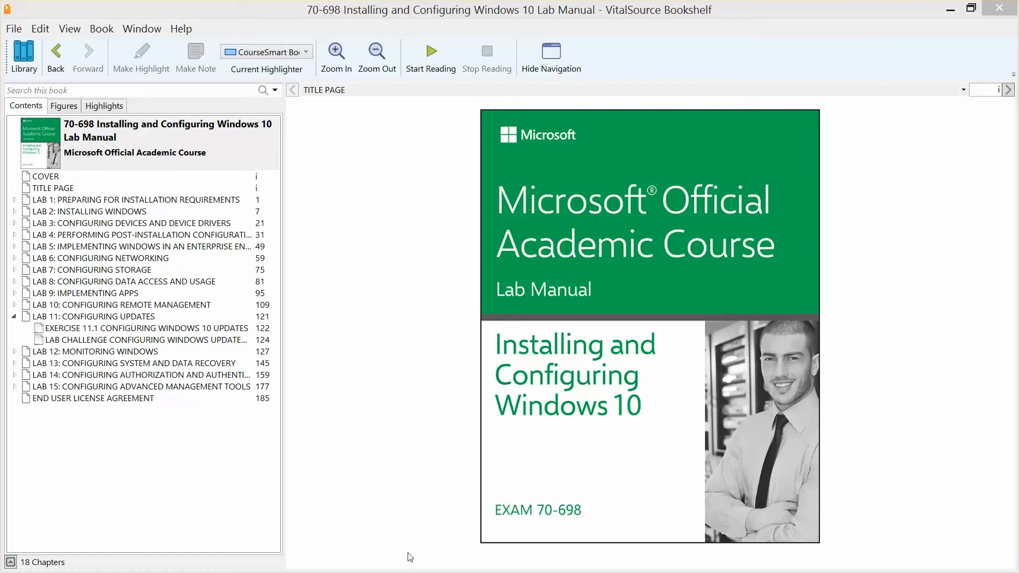
Step: Navigate the lab manual to Exercise 11.1, Configuring Windows 10 Updates
left_click(97, 317)
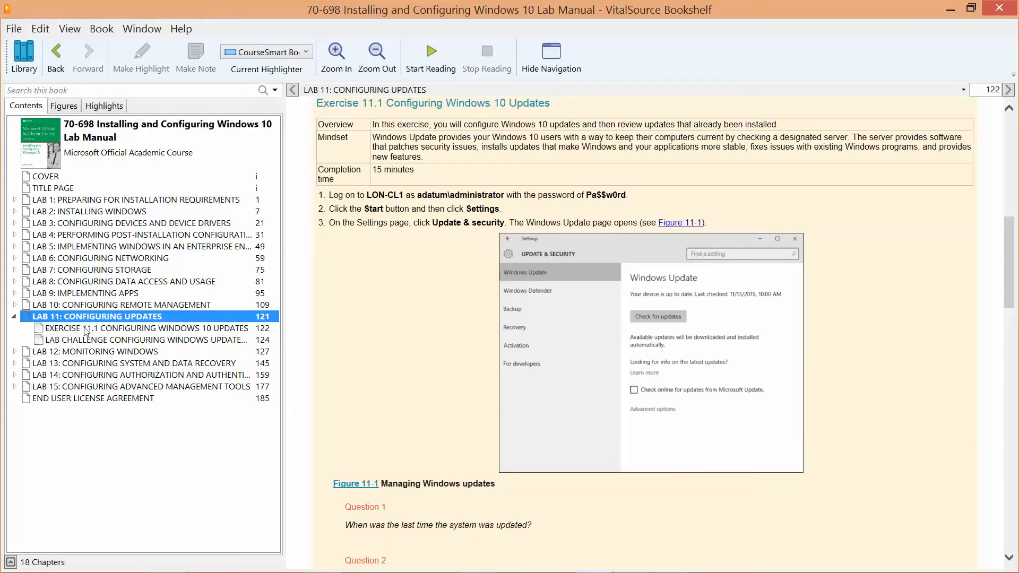
left_click(143, 328)
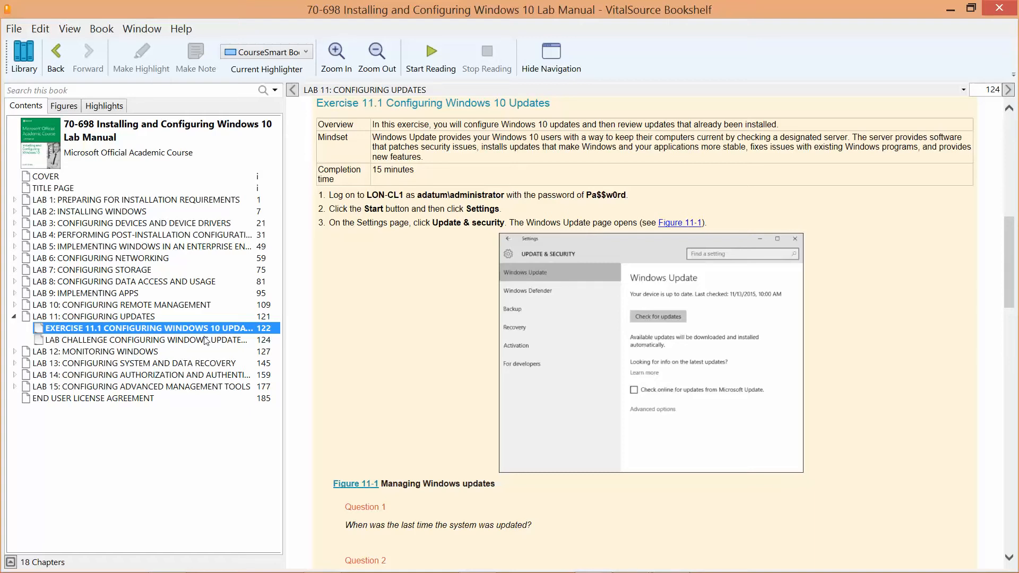
mouse_move(215, 388)
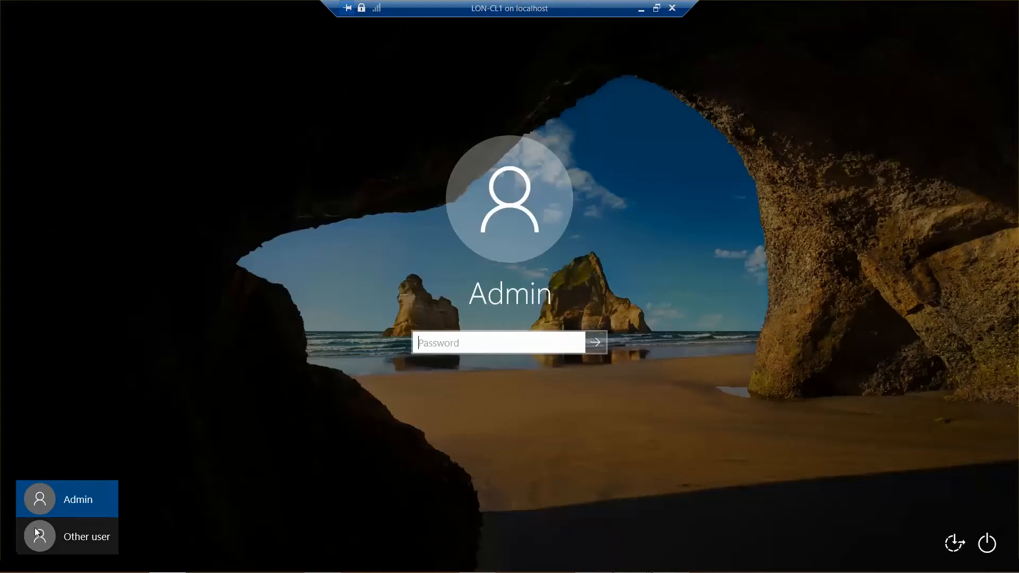
Step: Sign in to LON-CL1 as adatum\administrator via Other user and reach the desktop
left_click(67, 536)
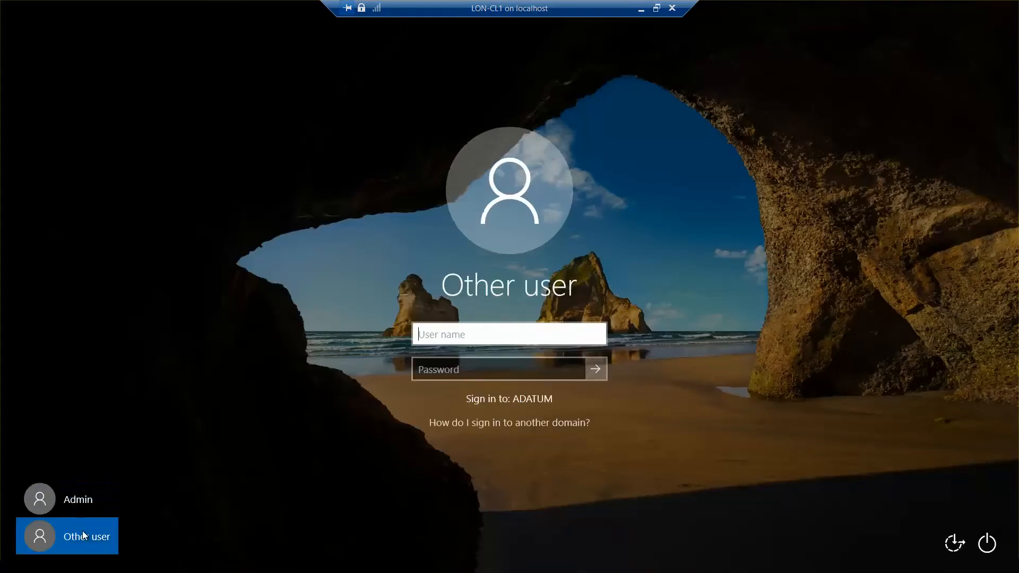
type("adatum\\a")
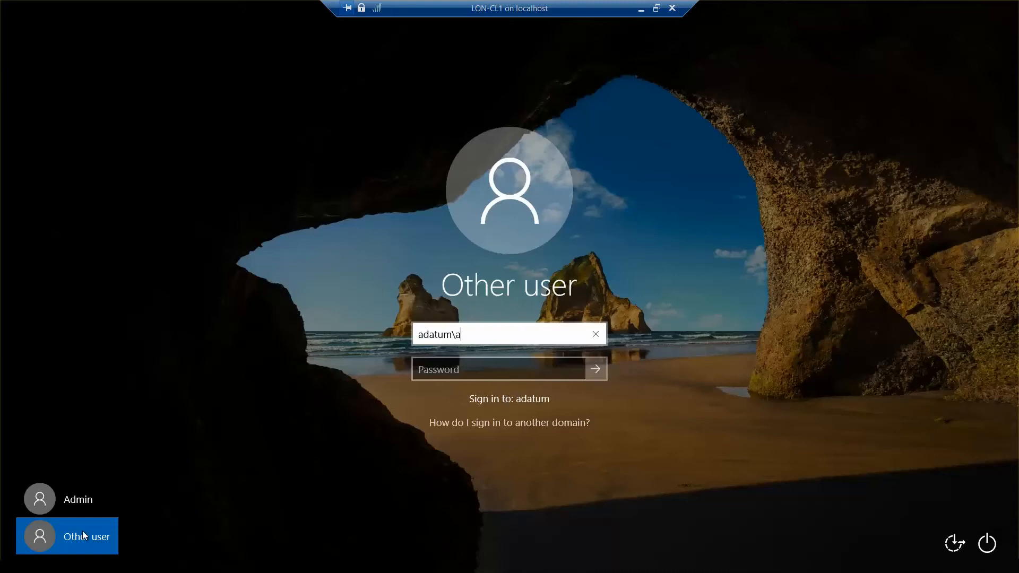
type("dministrator")
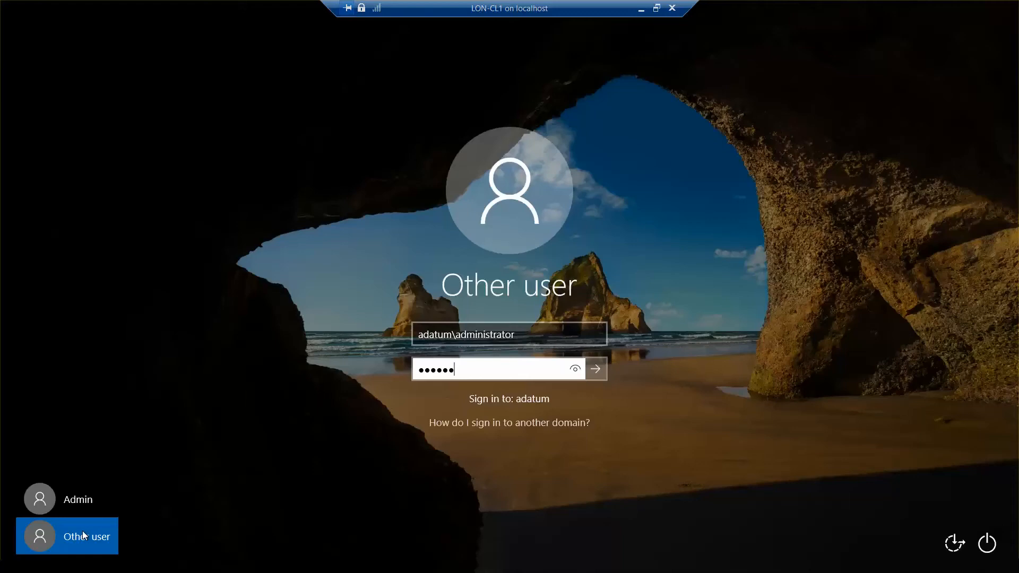
left_click(594, 368)
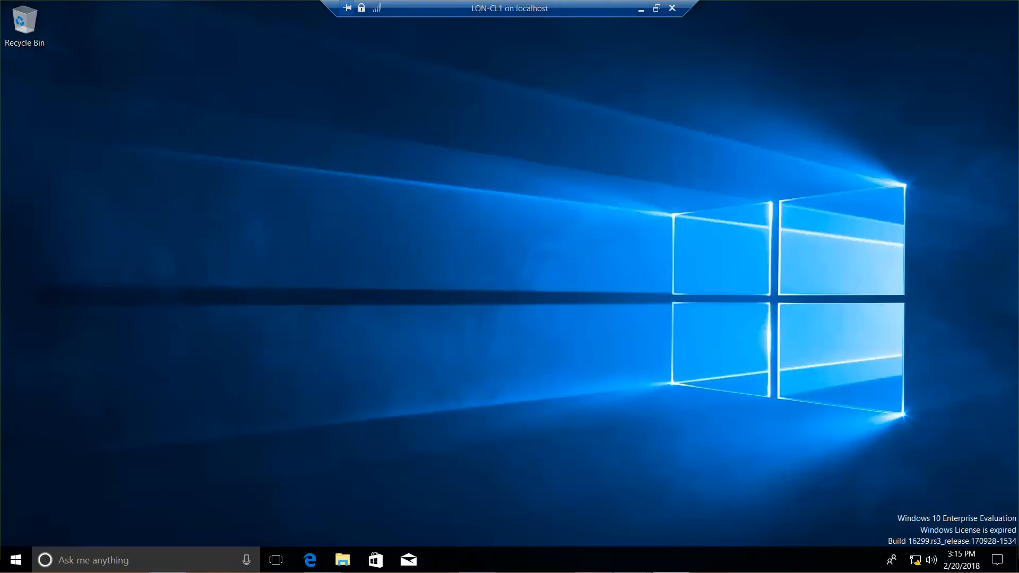
mouse_move(264, 319)
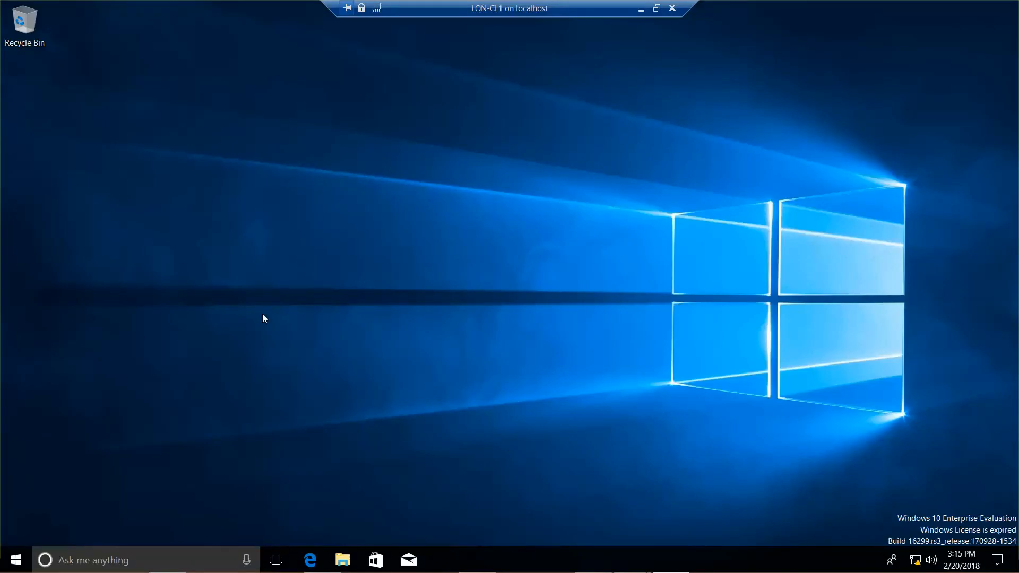
mouse_move(200, 293)
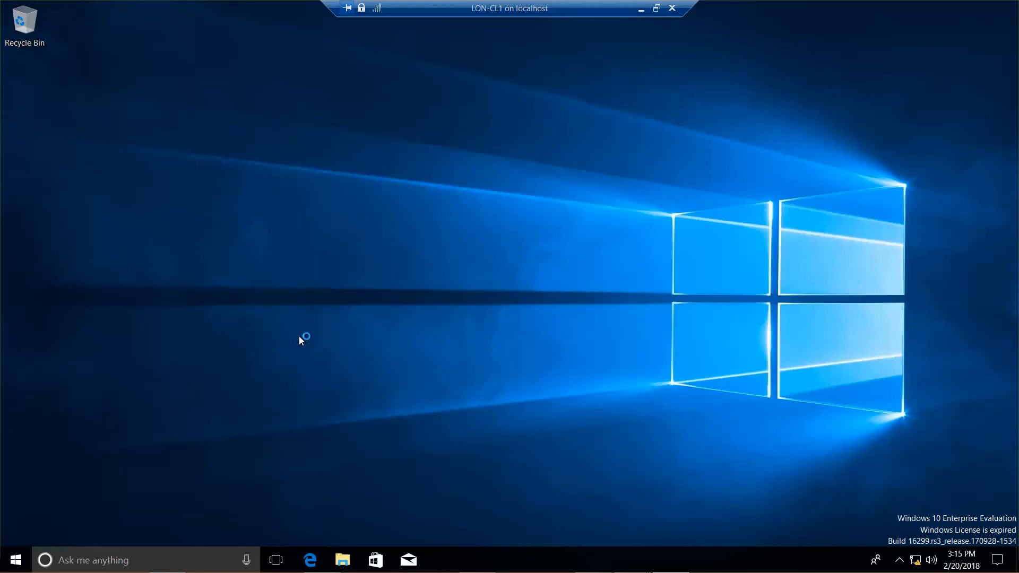
mouse_move(25, 559)
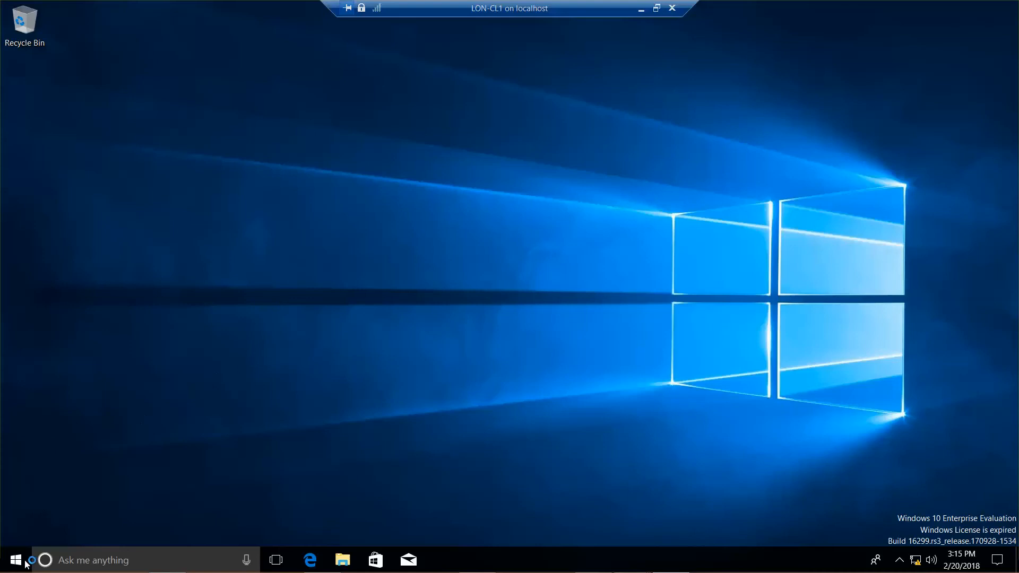
Step: Launch Windows Settings from the Start button's quick-link menu
right_click(14, 559)
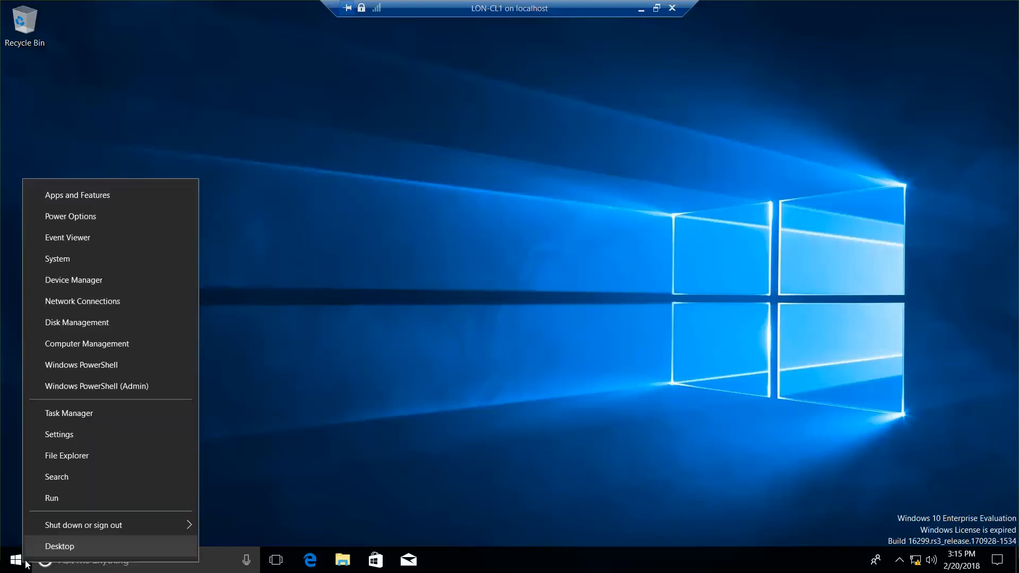
mouse_move(100, 441)
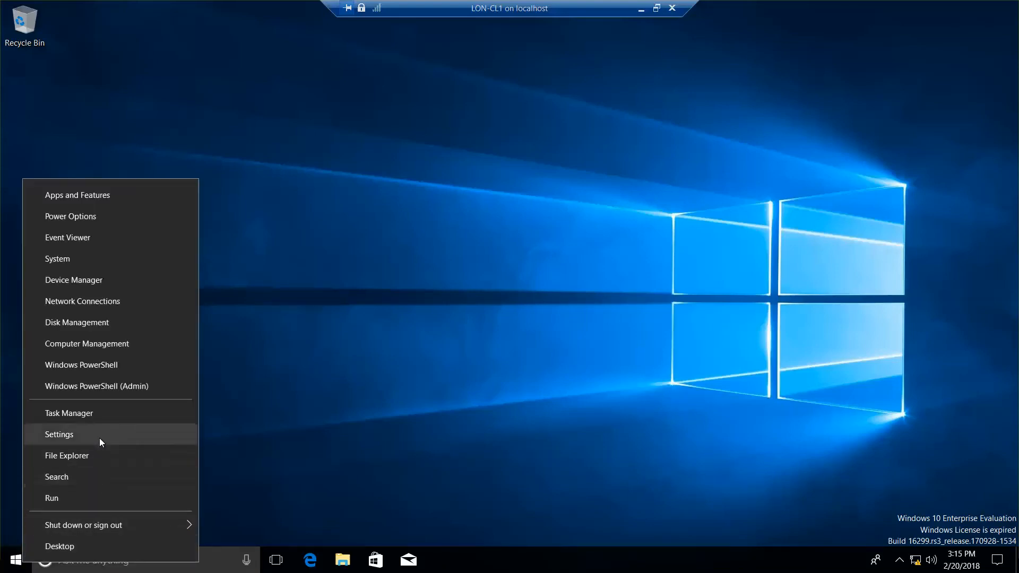
left_click(60, 435)
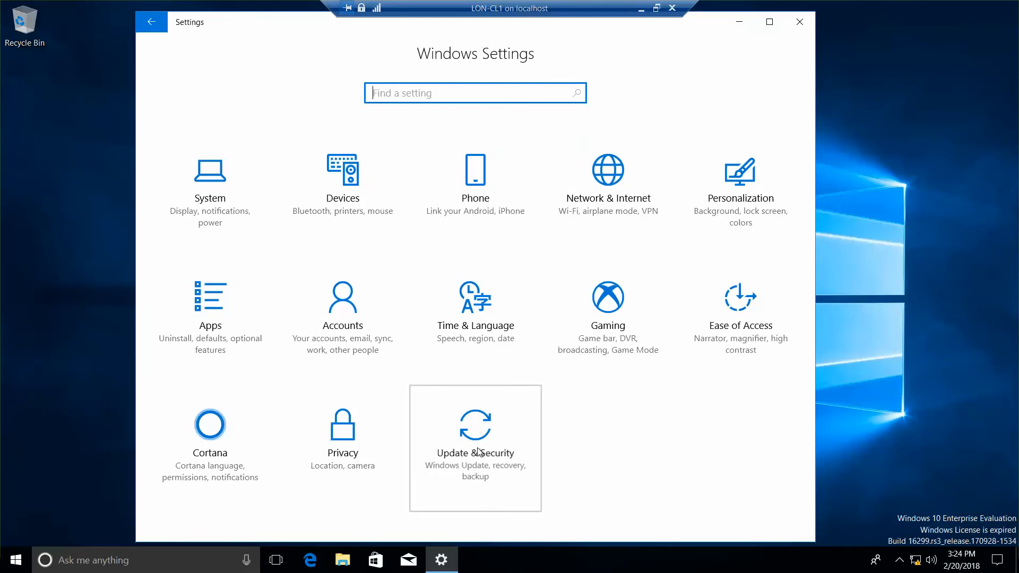
mouse_move(484, 460)
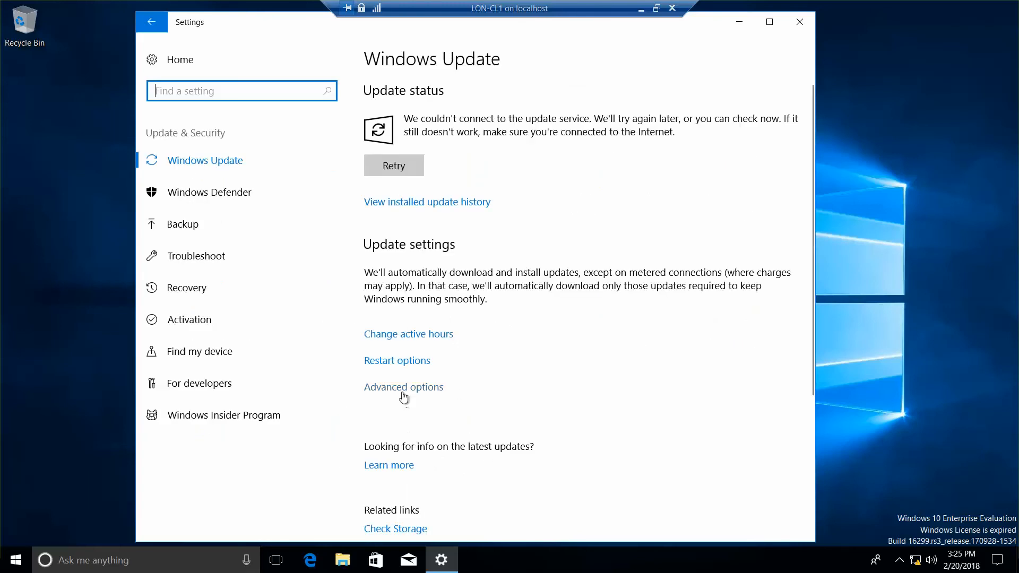
Step: Go to Windows Update's Advanced options and bring the Delivery Optimization link into view
left_click(403, 387)
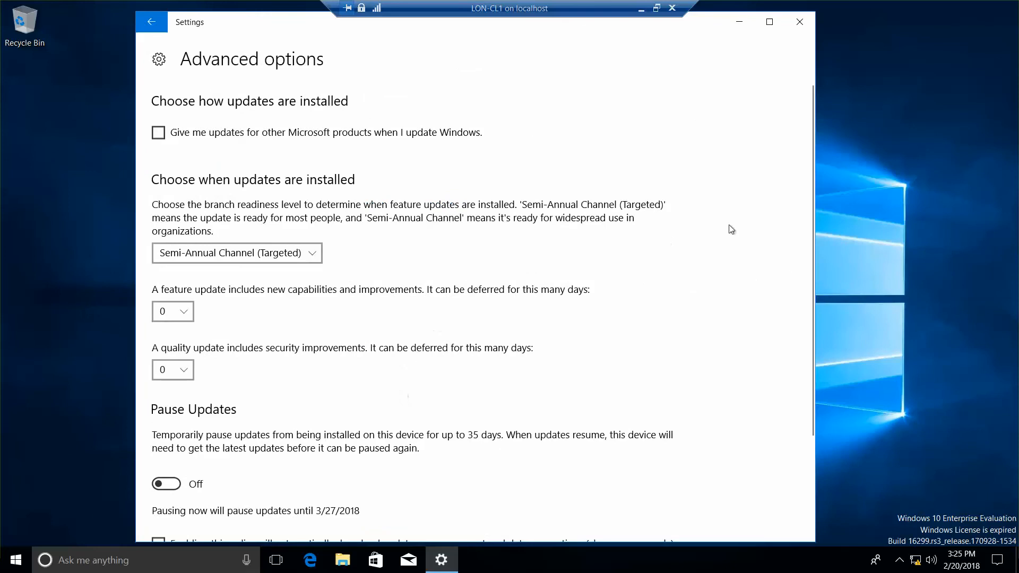
mouse_move(809, 227)
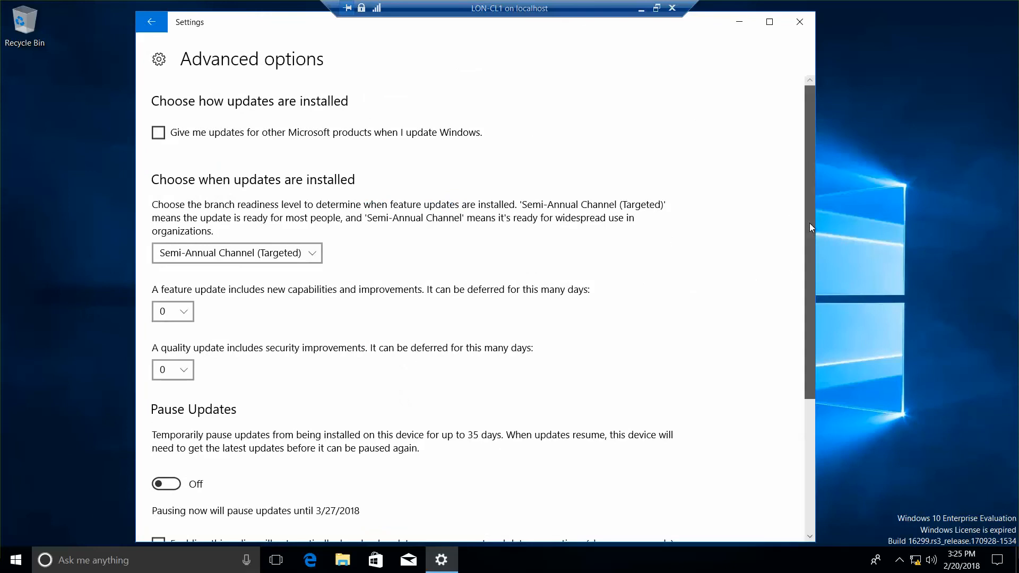
scroll("down", 3)
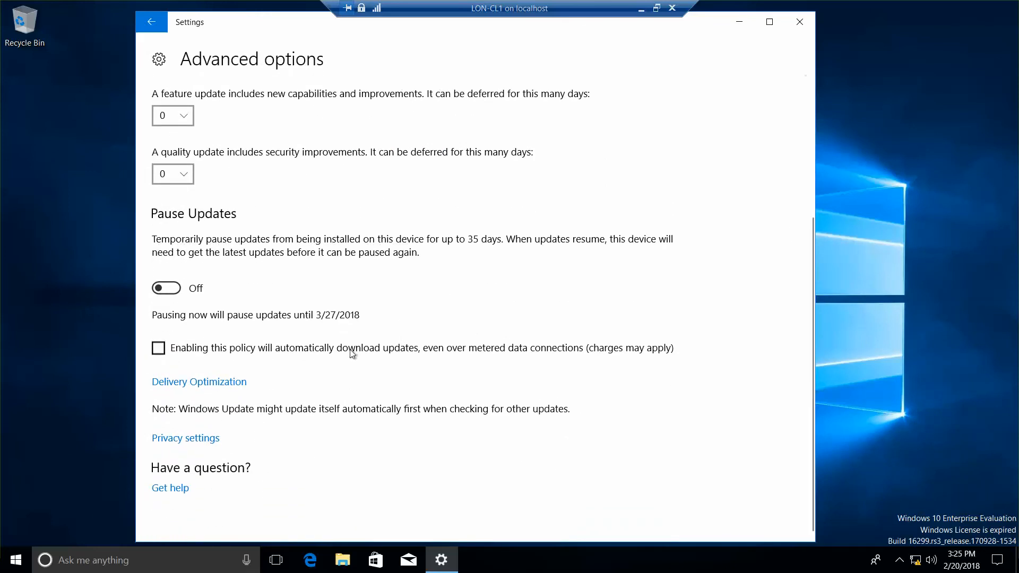
Step: In Delivery Optimization, switch 'Allow downloads from other PCs' off and return to Advanced options
left_click(199, 382)
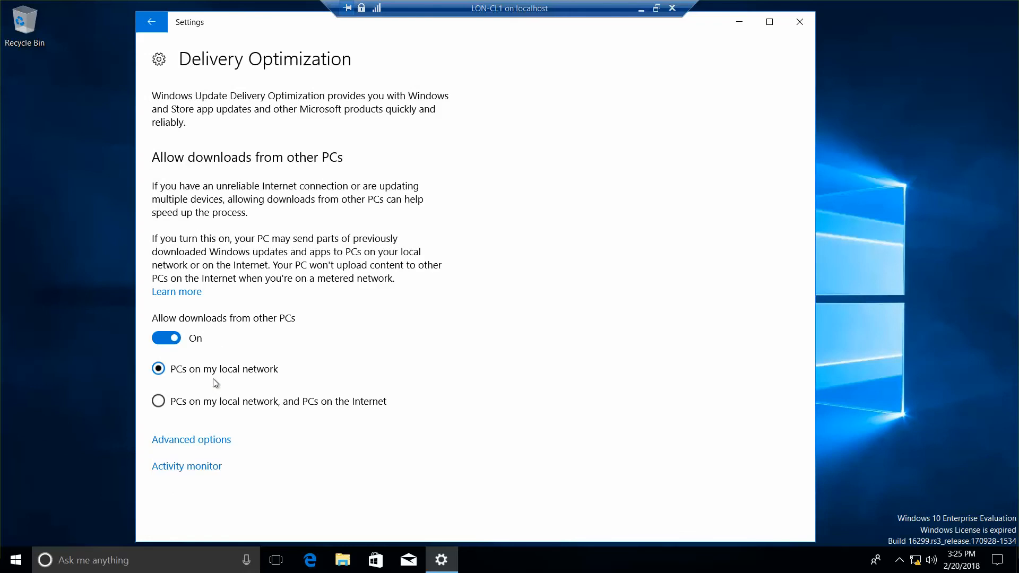
mouse_move(234, 338)
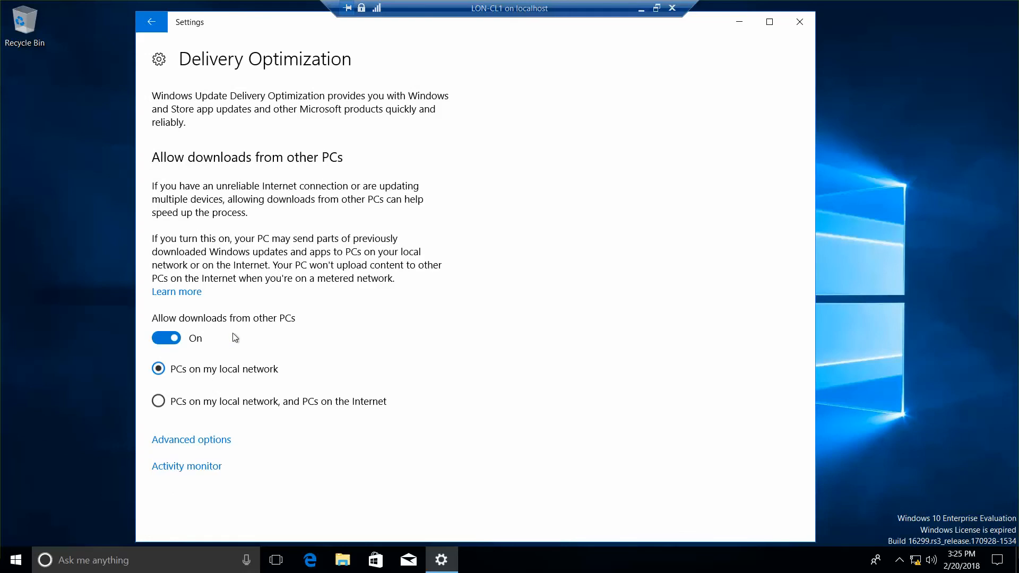
scroll("down", 3)
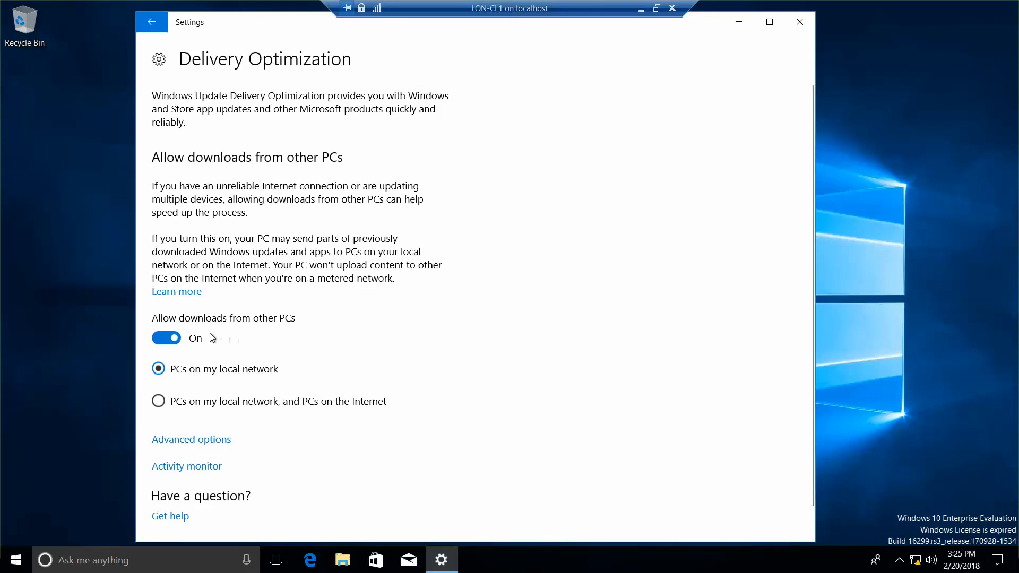
mouse_move(221, 337)
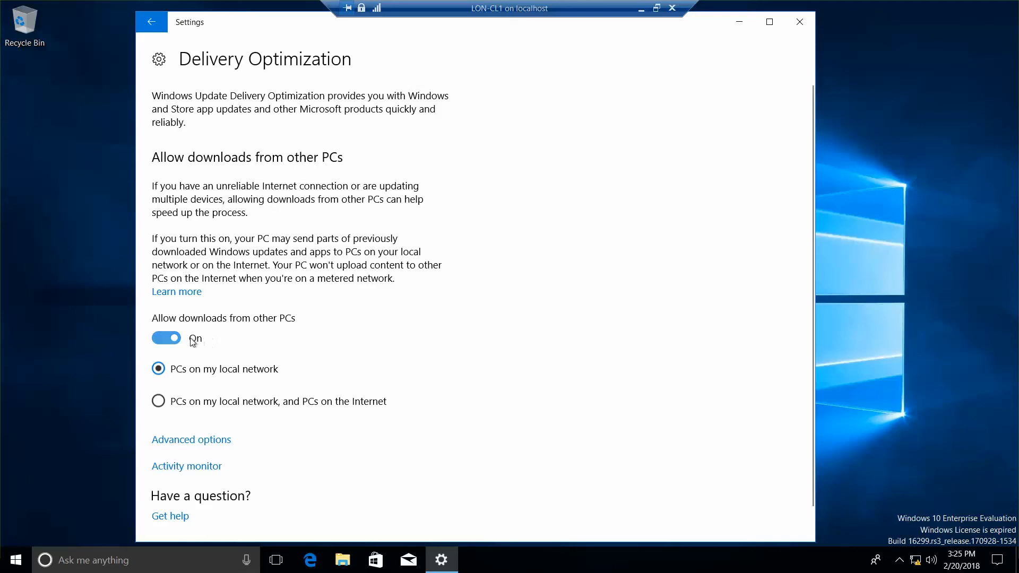
left_click(167, 337)
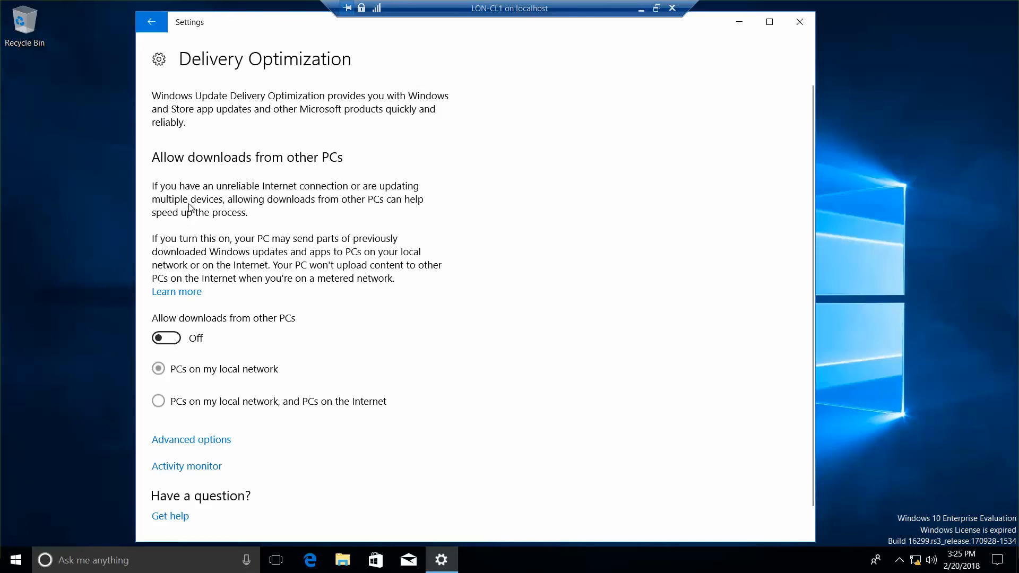
left_click(191, 439)
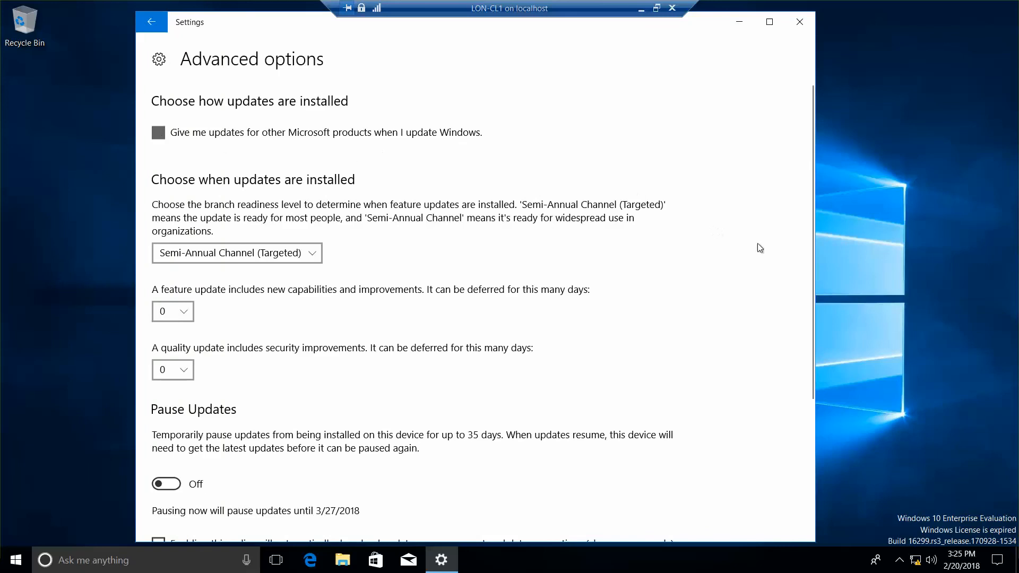
mouse_move(822, 318)
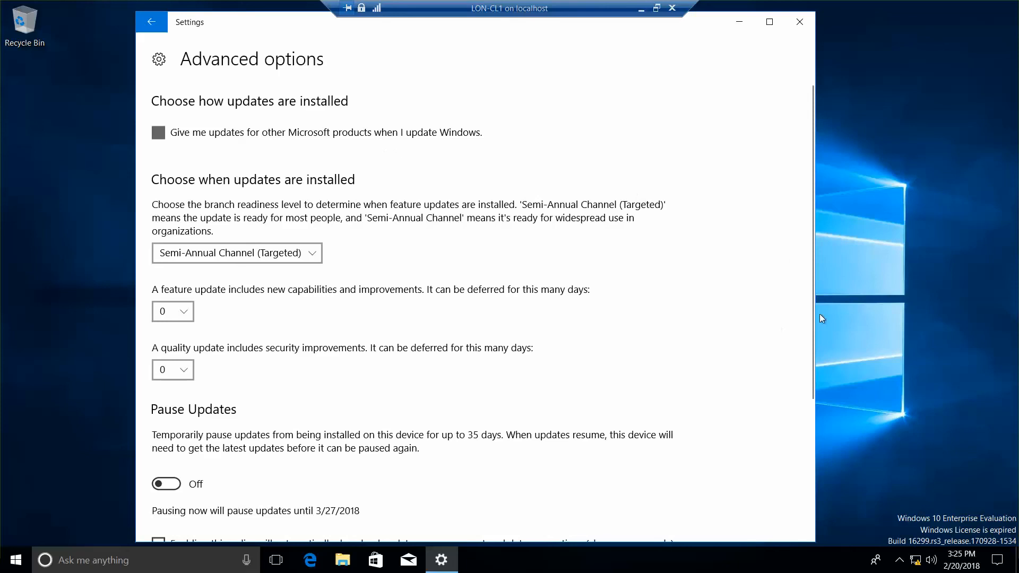
mouse_move(807, 351)
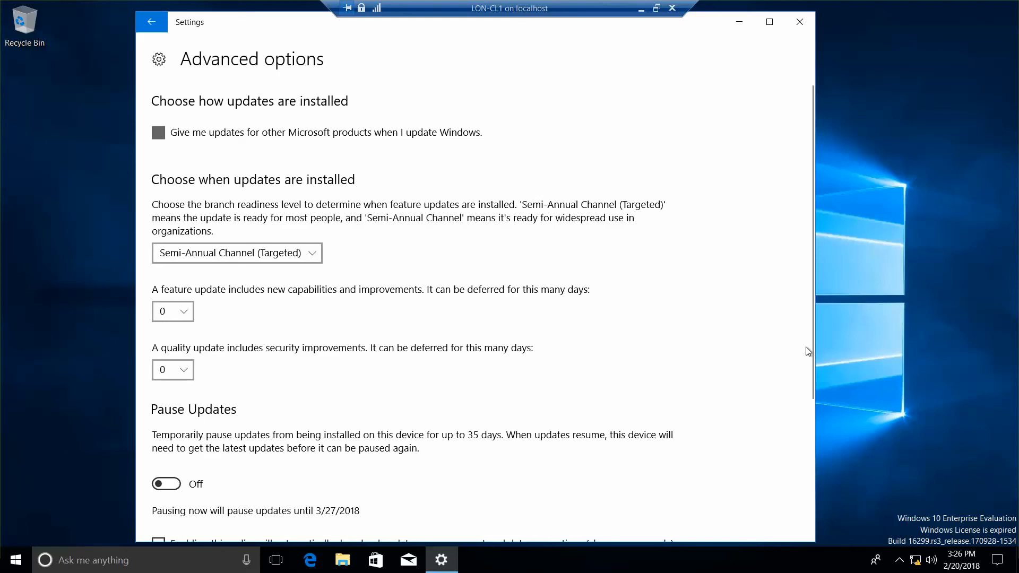
mouse_move(175, 39)
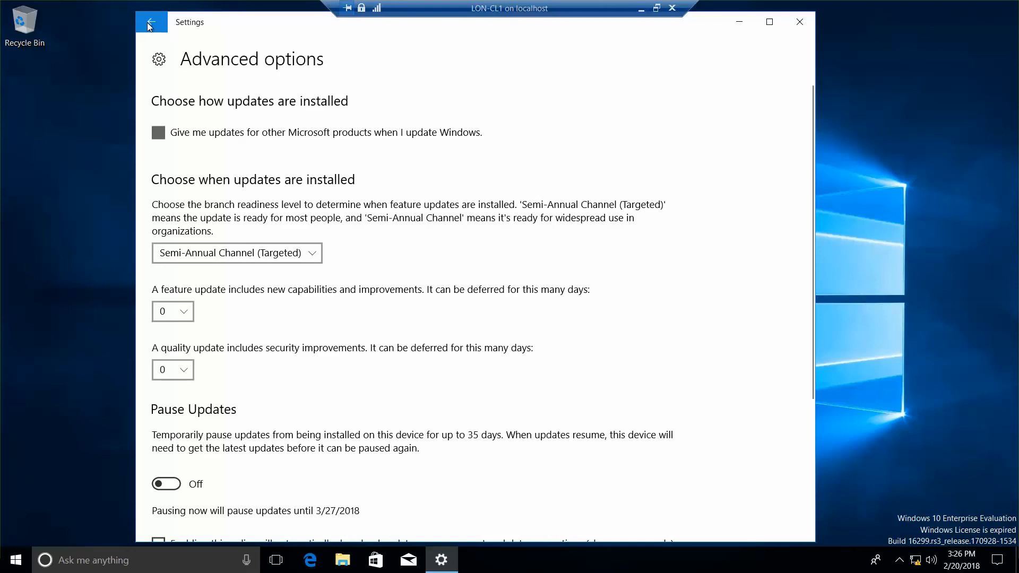
mouse_move(290, 100)
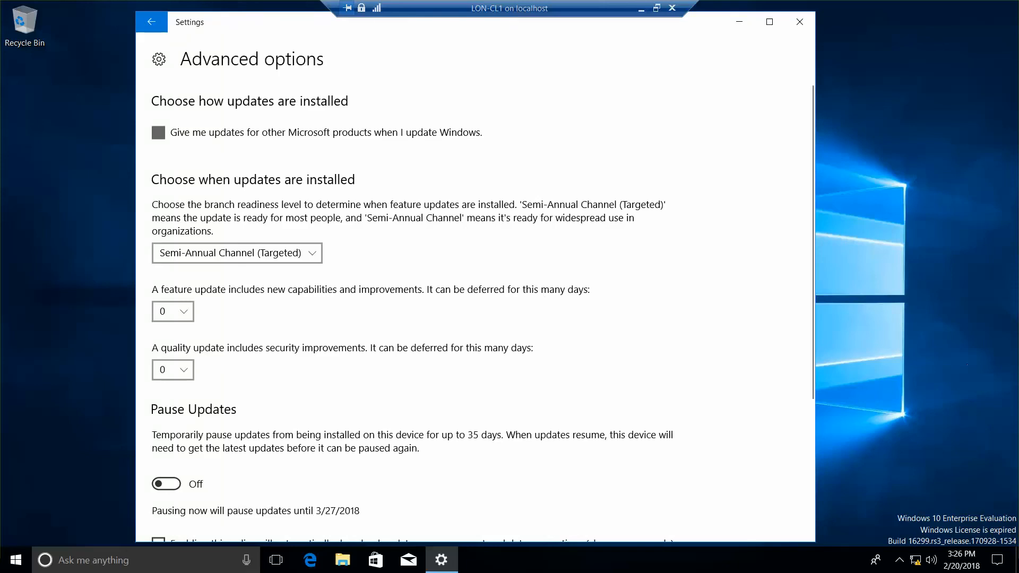
Step: Return from Advanced options to the main Windows Update page
left_click(152, 22)
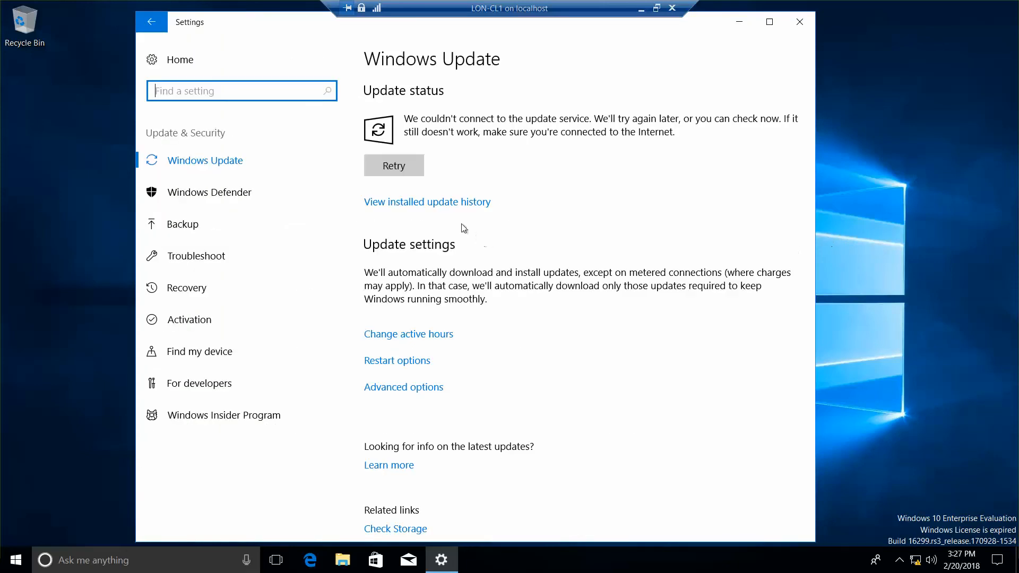
mouse_move(438, 210)
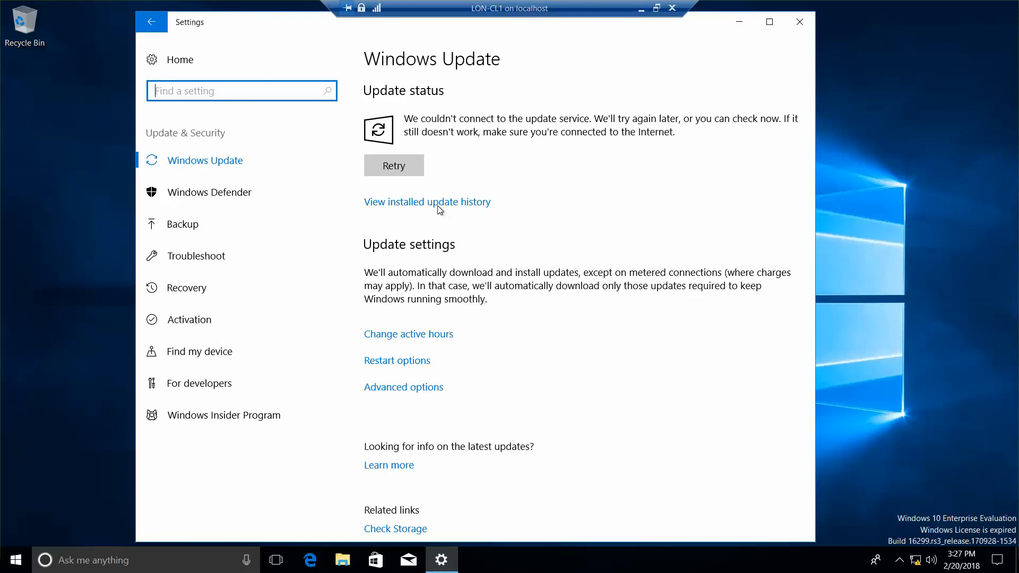
Step: Show the View installed update history page for Windows Update
left_click(426, 201)
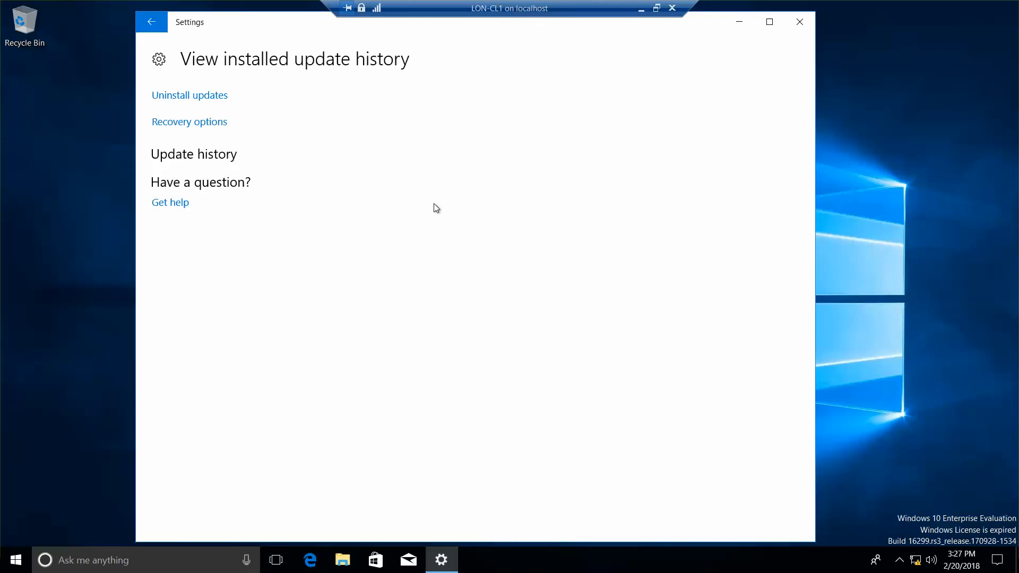
mouse_move(595, 181)
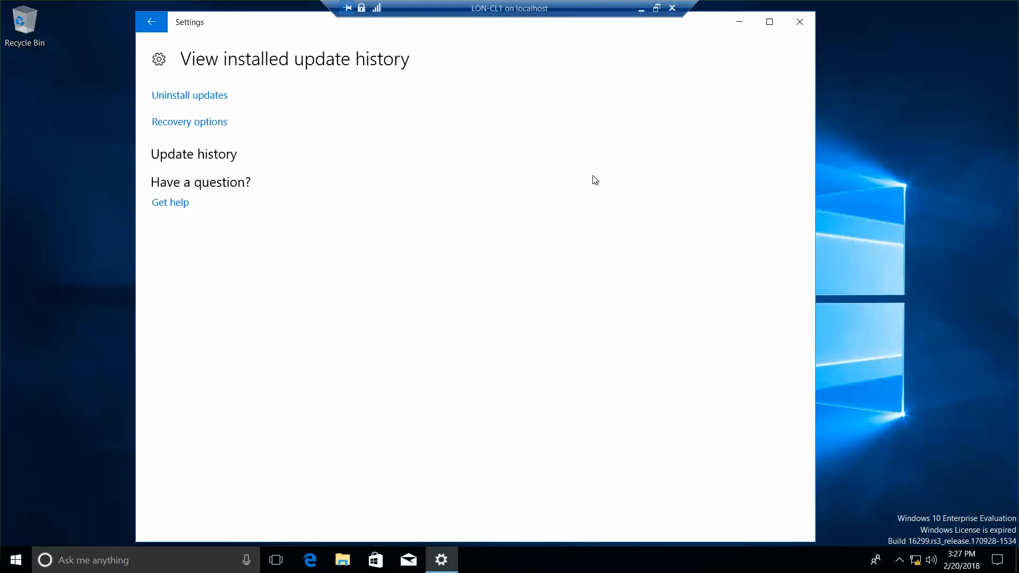